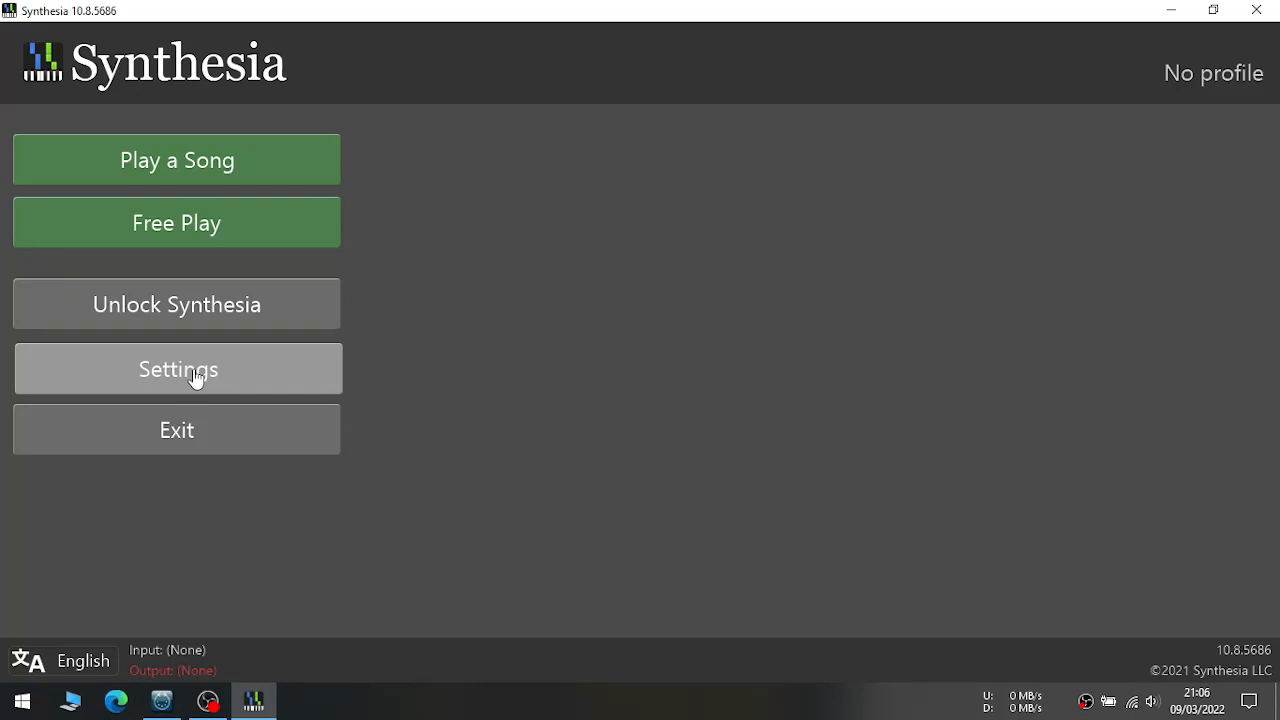
{"action": "mouse_move", "coordinate": [96, 368]}
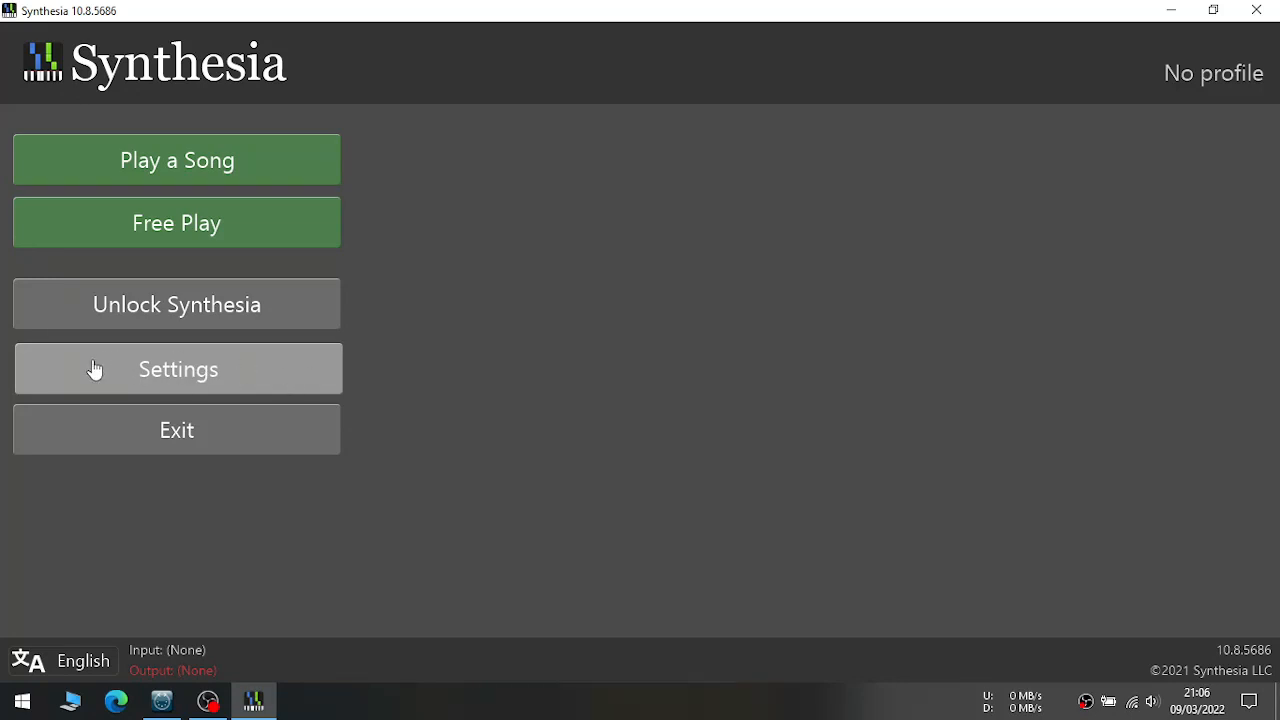
- Enable 'Use input from this device' for touchdaw under Music Input in Settings
{"action": "left_click", "coordinate": [176, 368]}
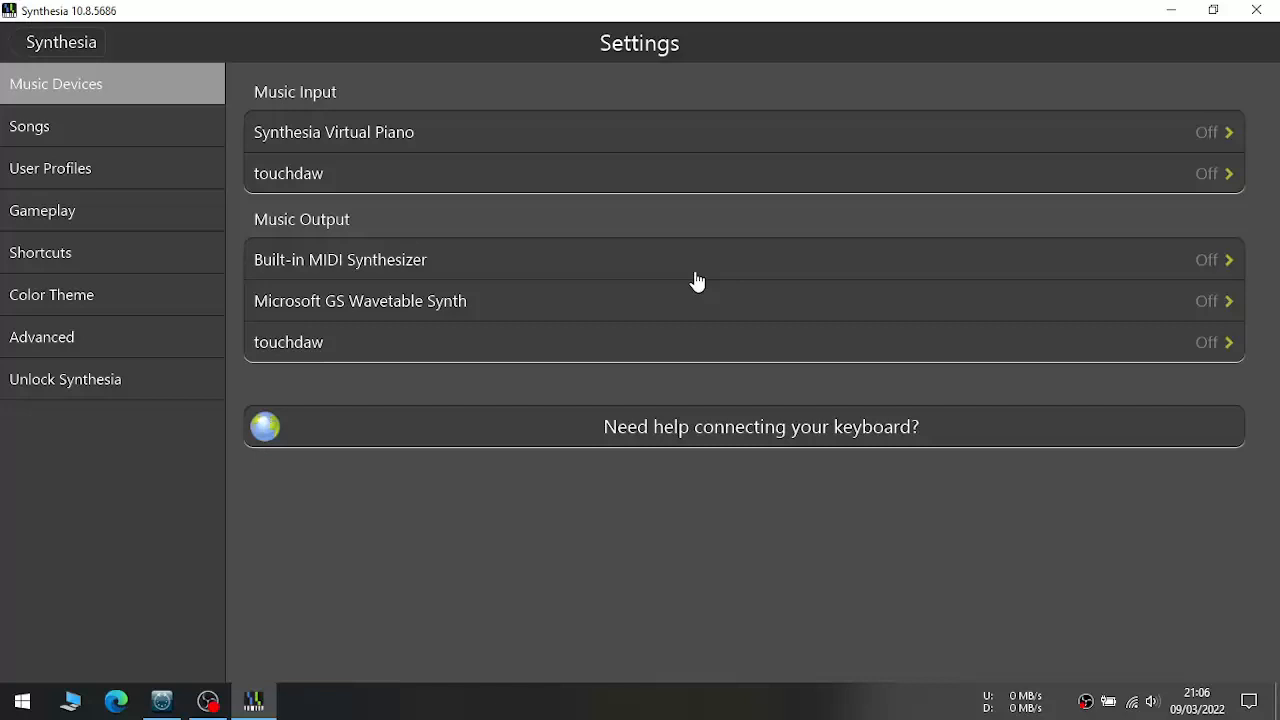
{"action": "mouse_move", "coordinate": [280, 140]}
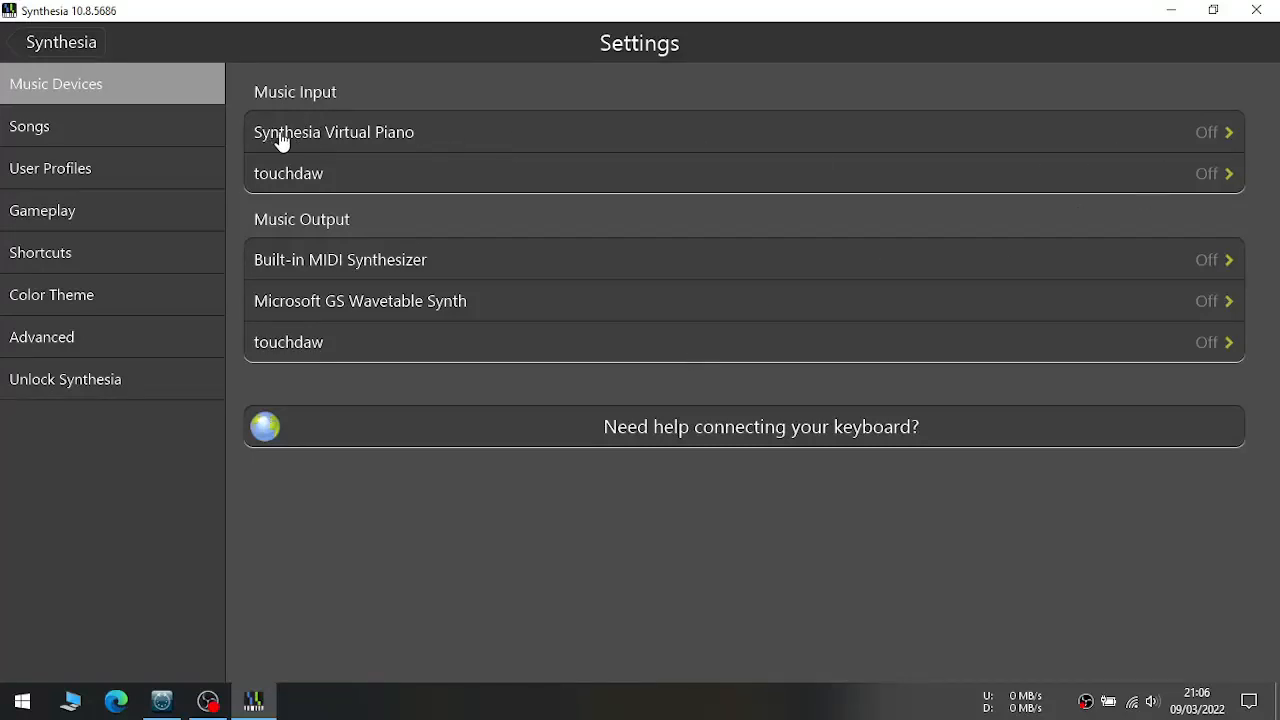
{"action": "mouse_move", "coordinate": [290, 178]}
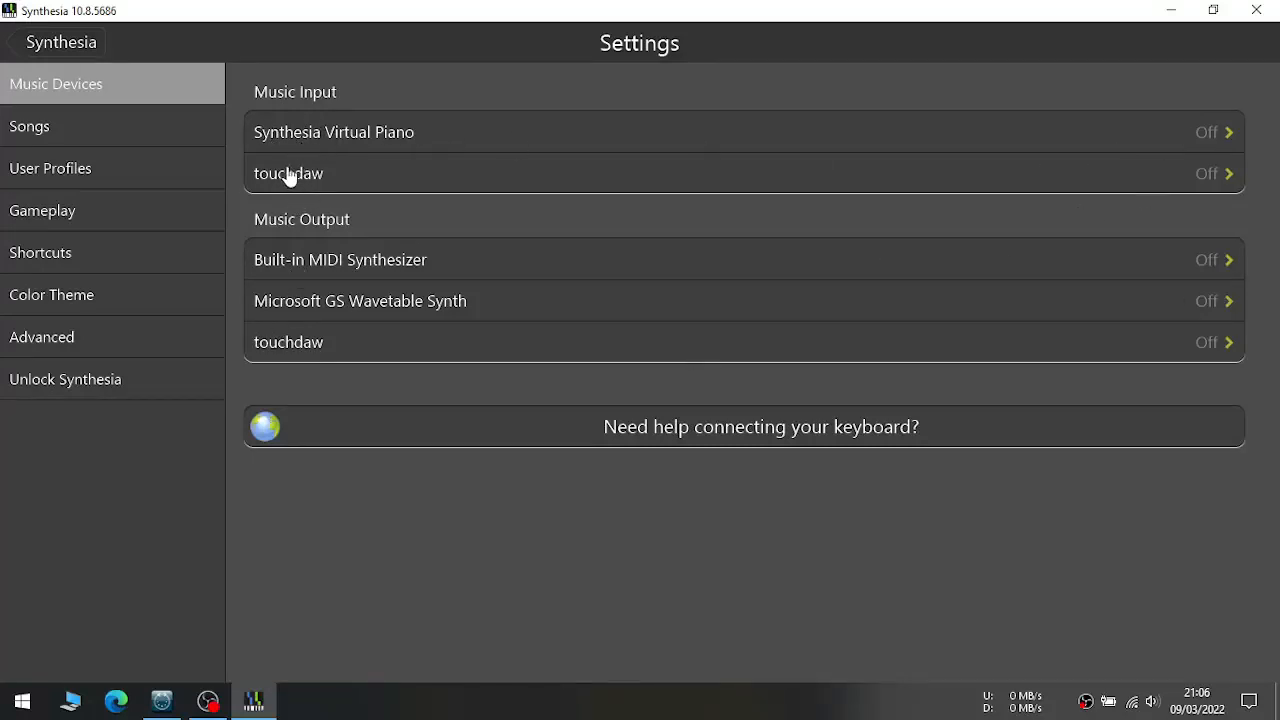
{"action": "mouse_move", "coordinate": [340, 348]}
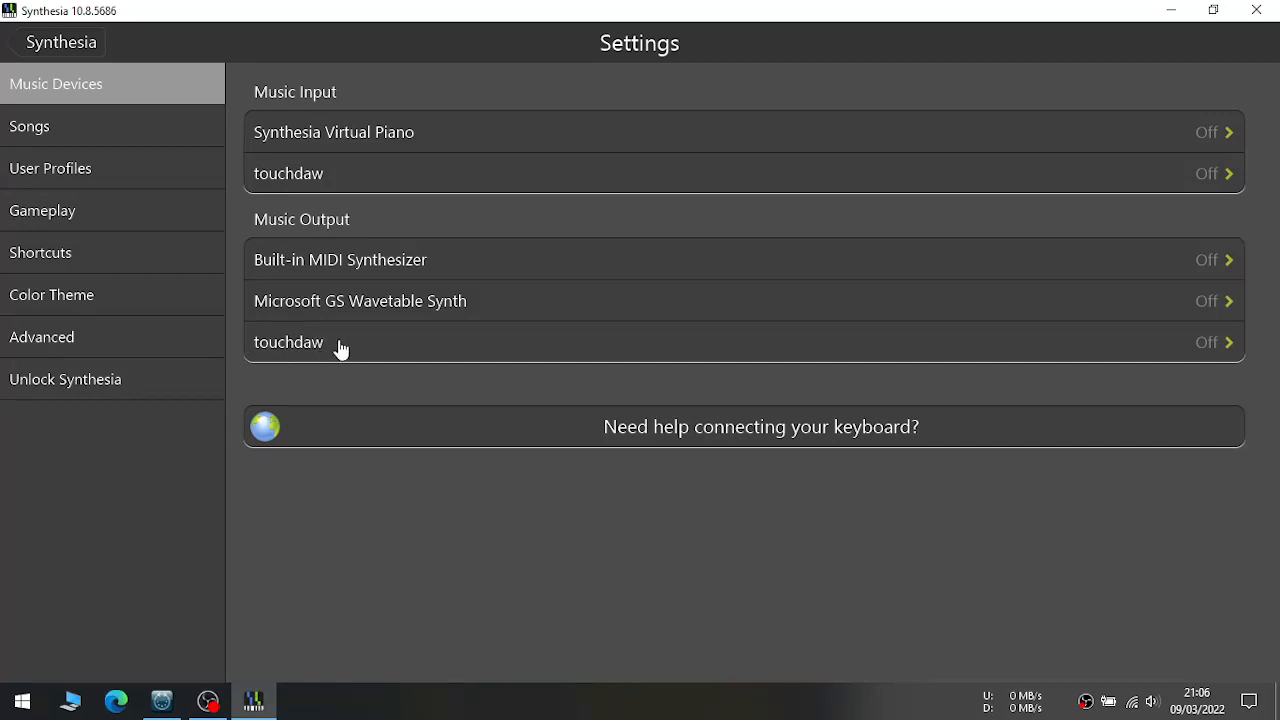
{"action": "mouse_move", "coordinate": [1140, 200]}
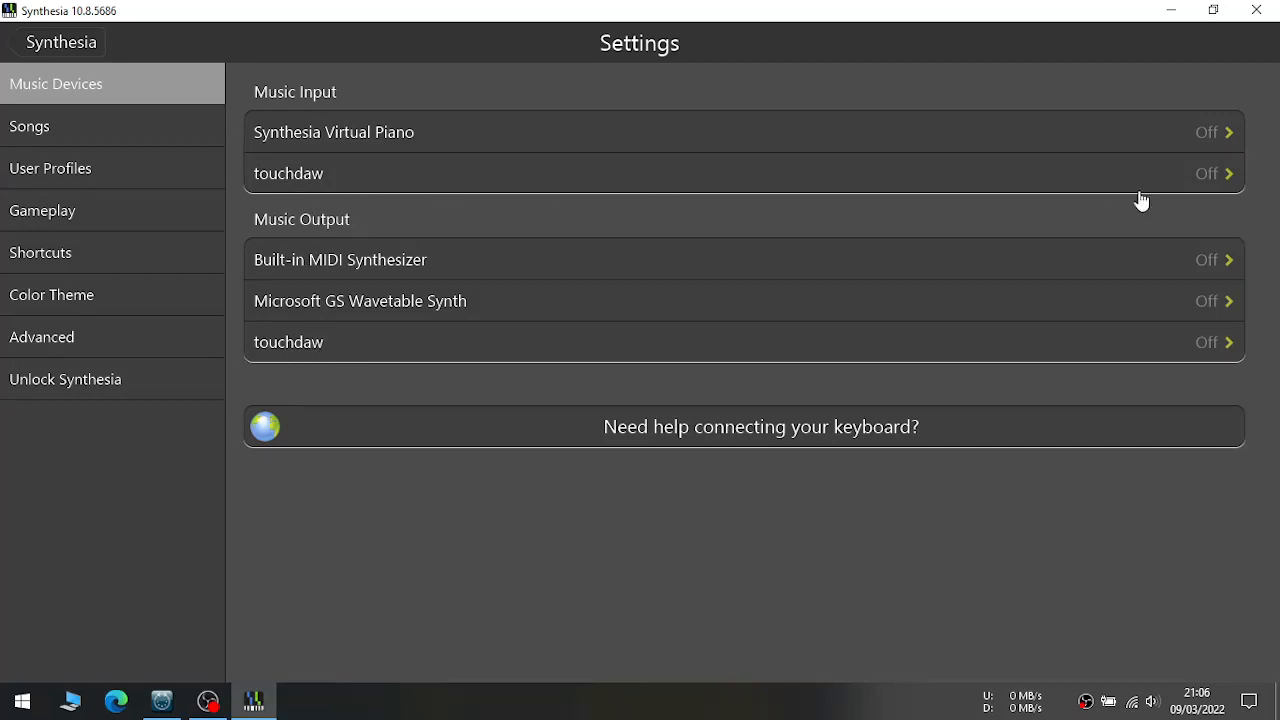
{"action": "left_click", "coordinate": [744, 172]}
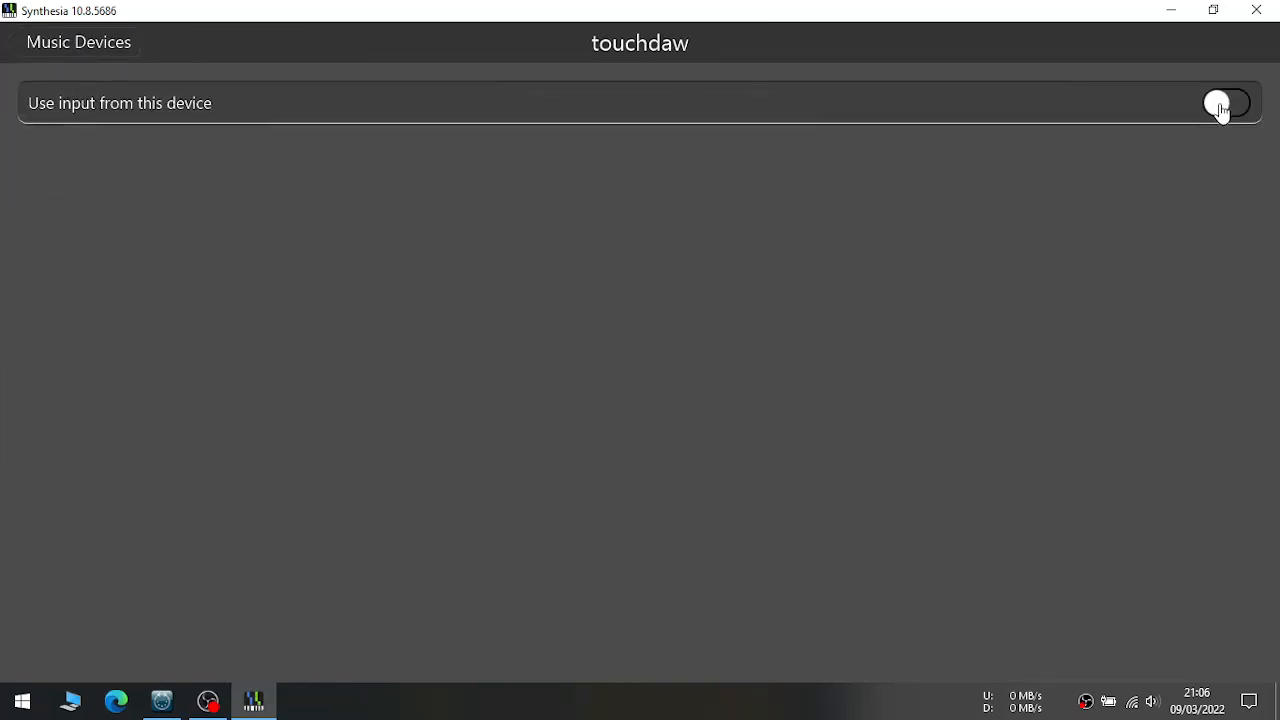
{"action": "left_click", "coordinate": [1226, 104]}
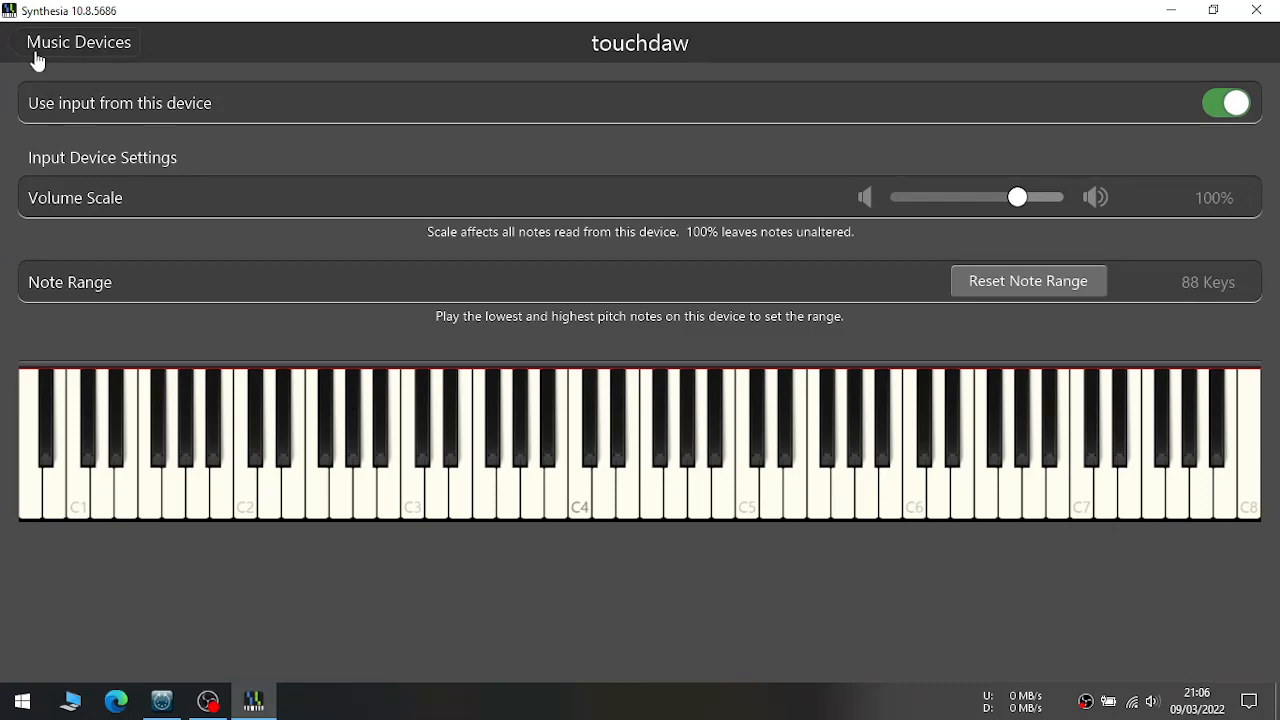
{"action": "left_click", "coordinate": [78, 42]}
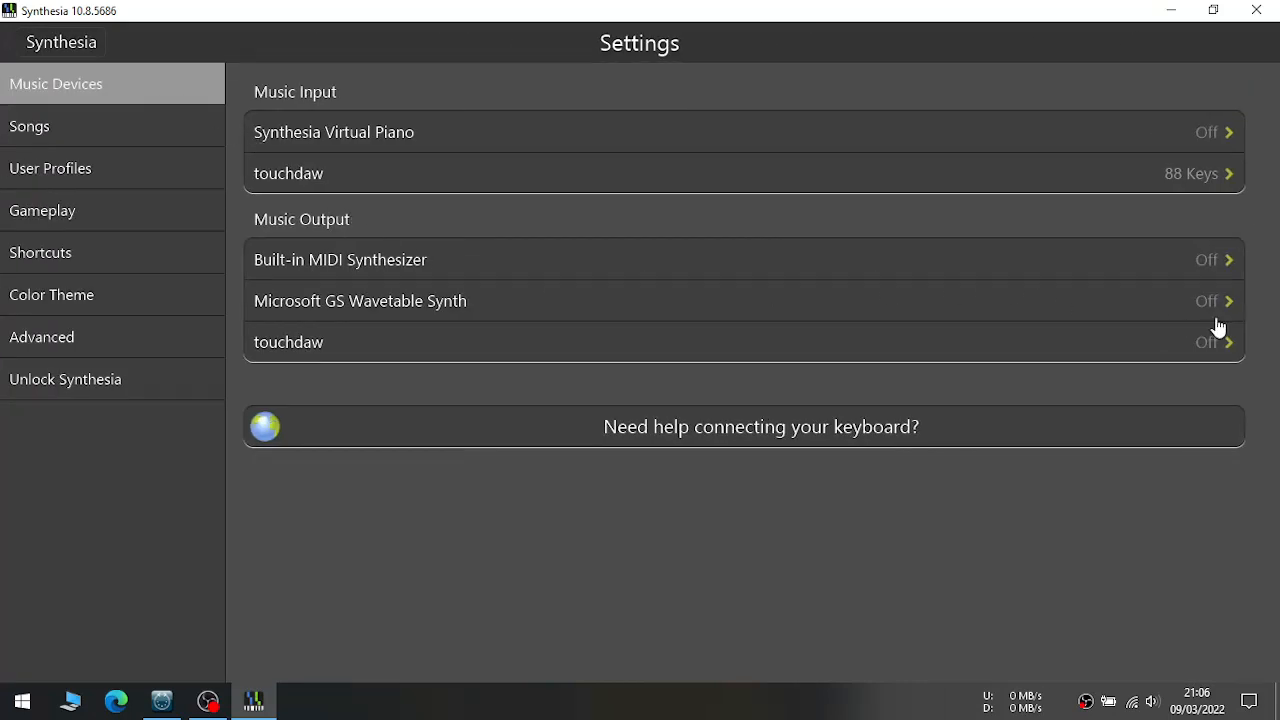
- Enable 'Send output to this device' for touchdaw under Music Output
{"action": "left_click", "coordinate": [744, 340]}
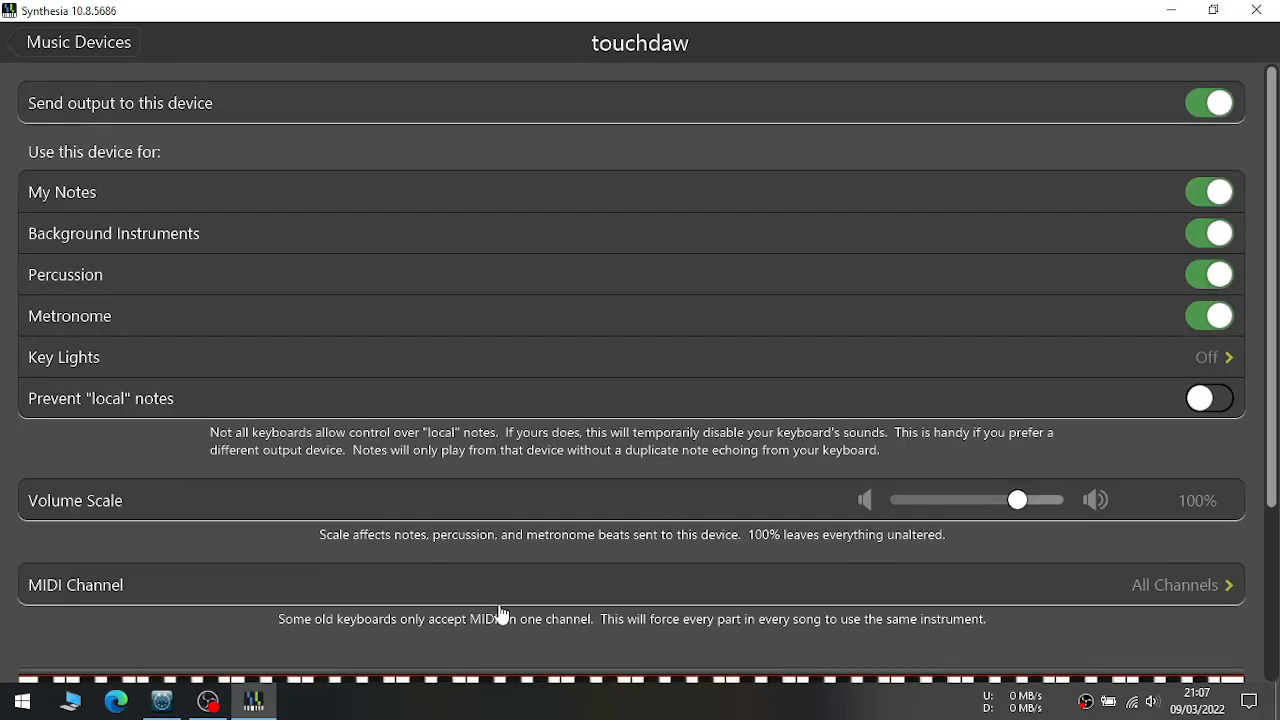
{"action": "left_click", "coordinate": [78, 42]}
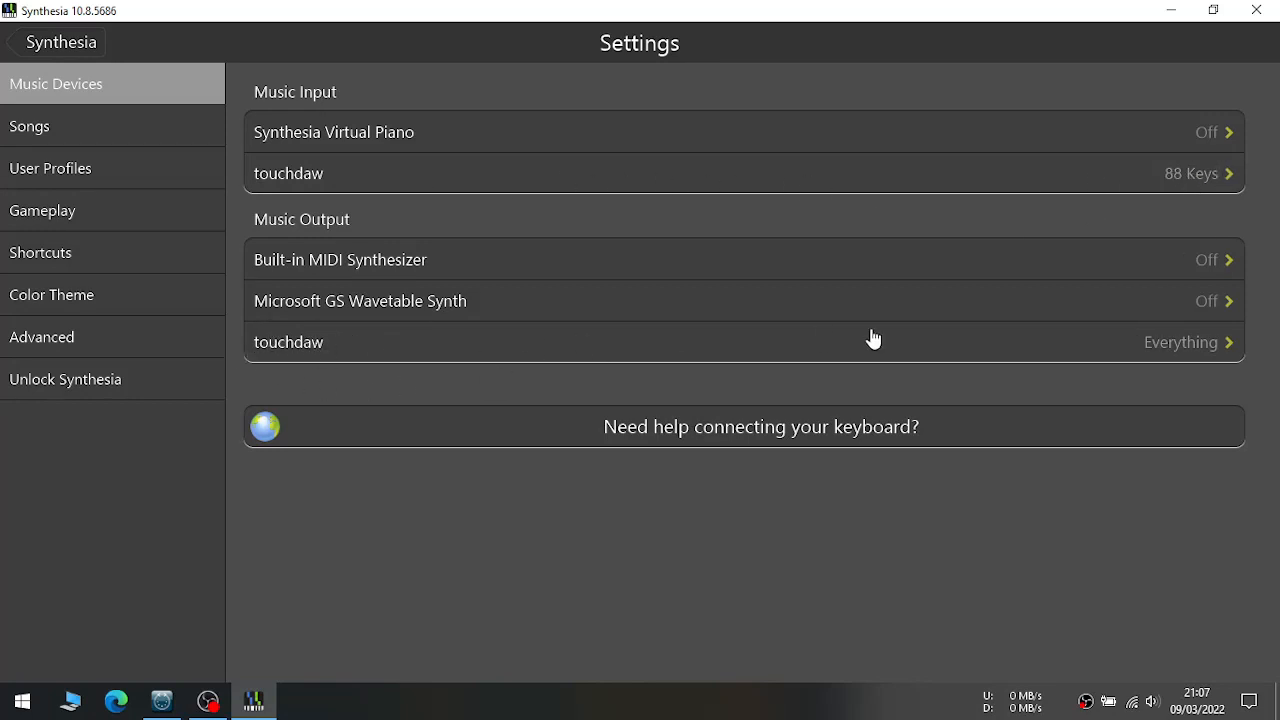
{"action": "mouse_move", "coordinate": [330, 132]}
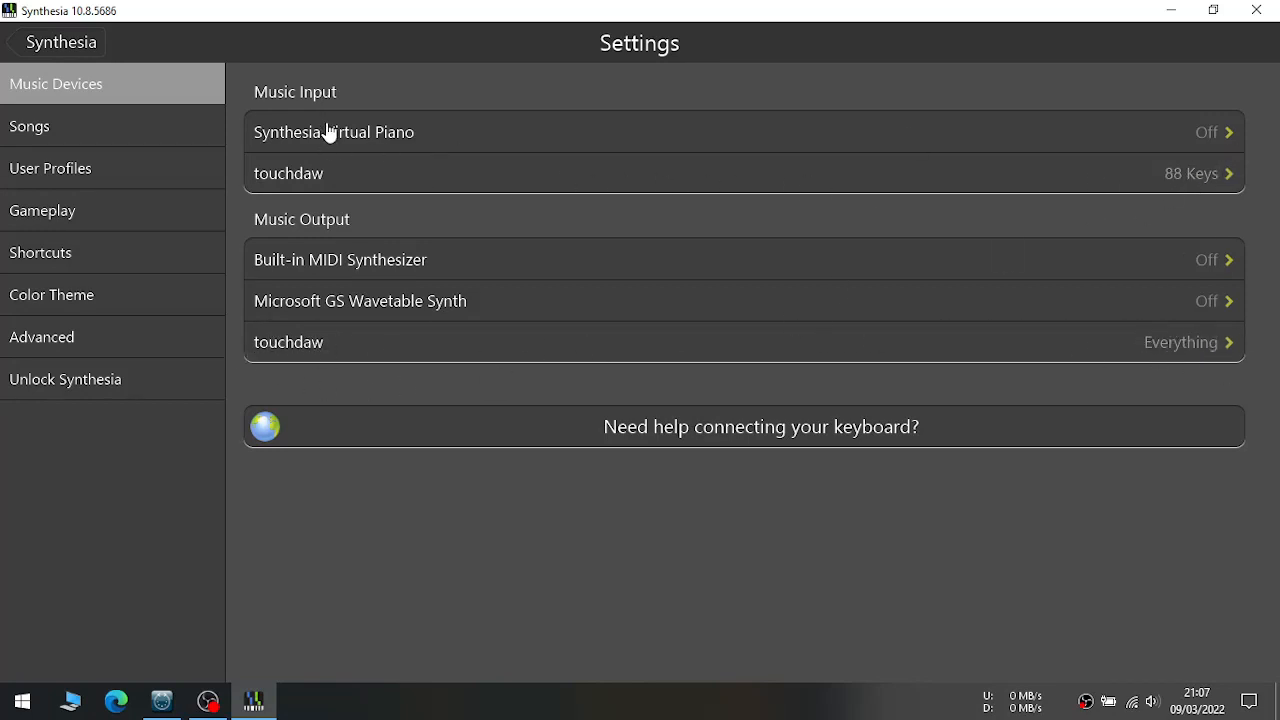
{"action": "mouse_move", "coordinate": [870, 280]}
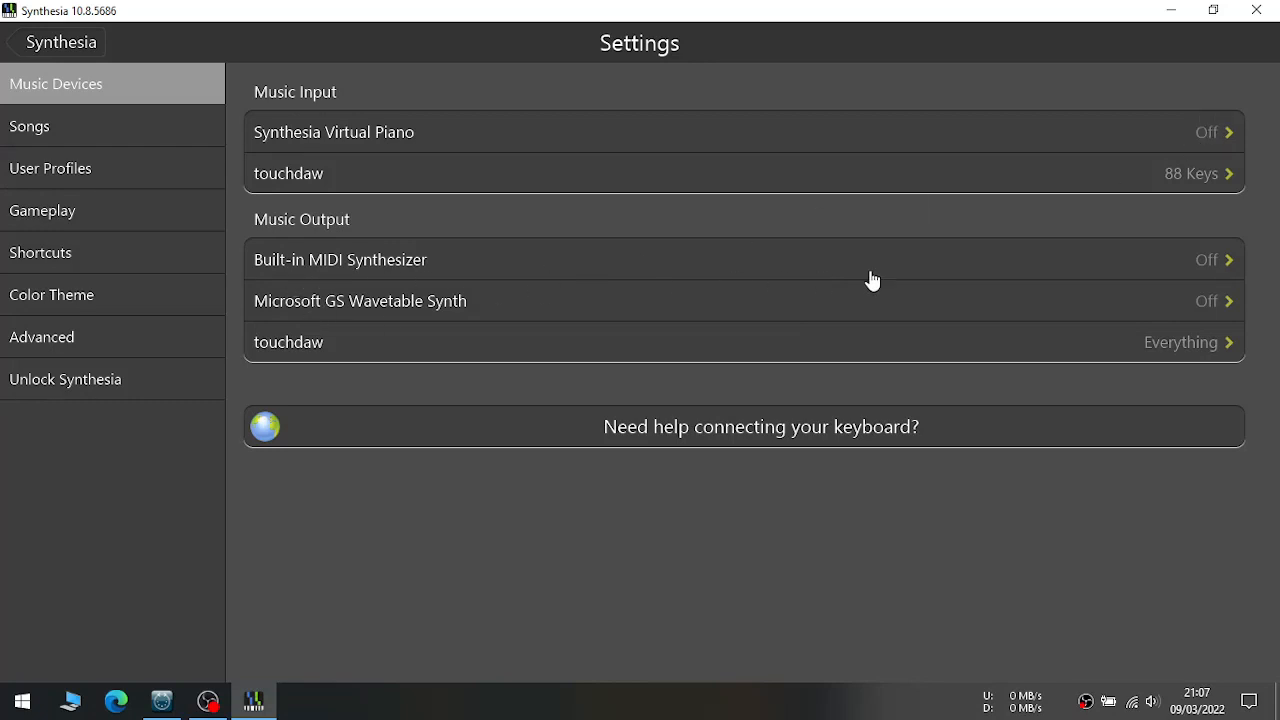
{"action": "mouse_move", "coordinate": [1188, 312]}
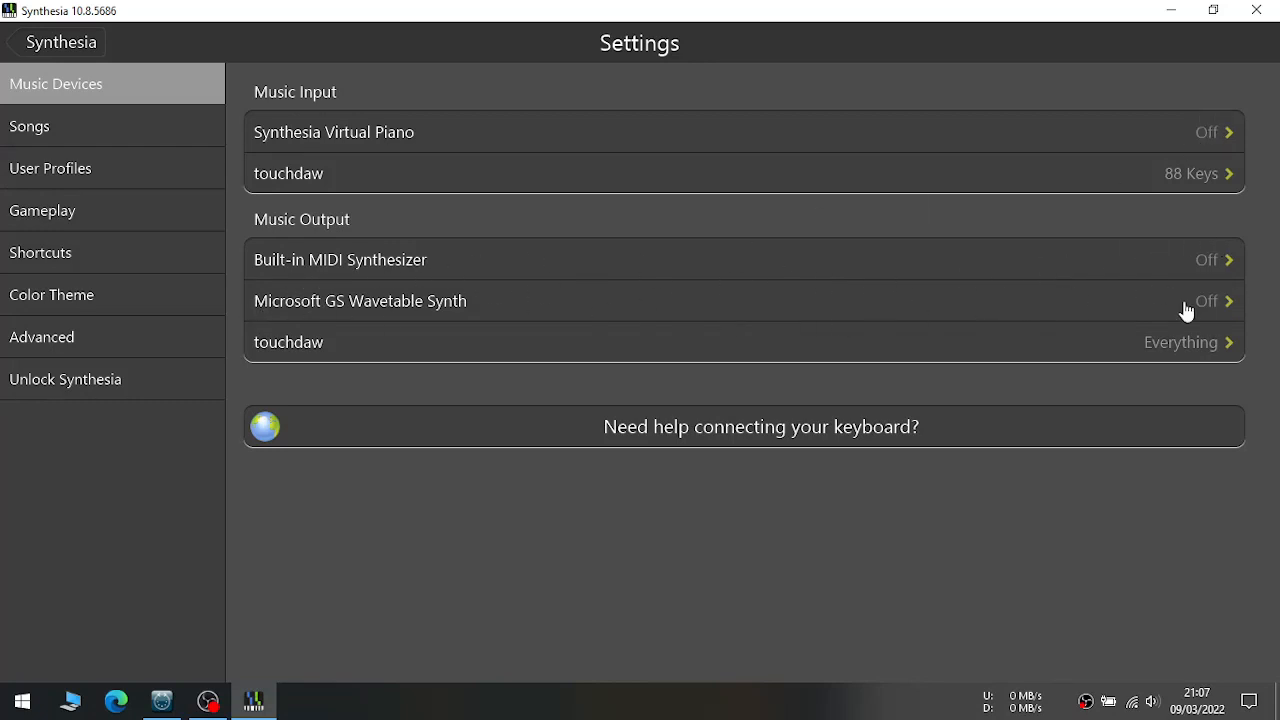
- Return to the main menu showing touchdaw as Input/Output and start Free Play
{"action": "left_click", "coordinate": [60, 42]}
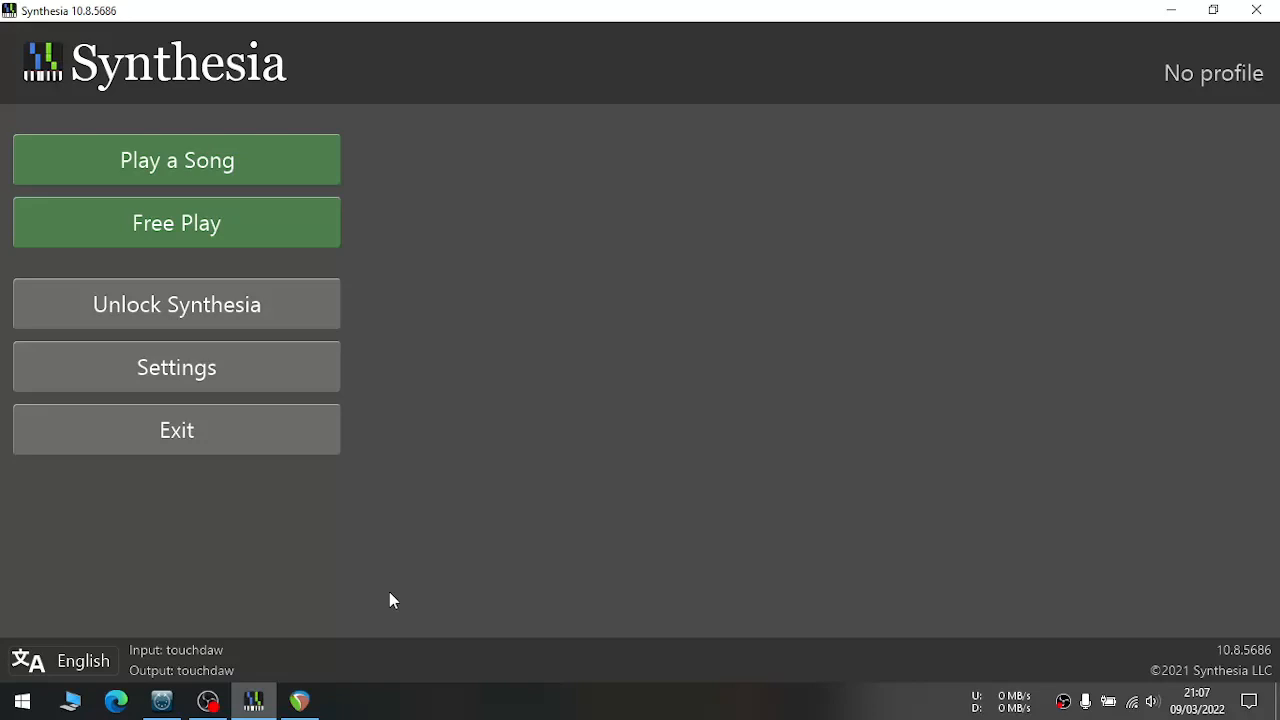
{"action": "mouse_move", "coordinate": [148, 244]}
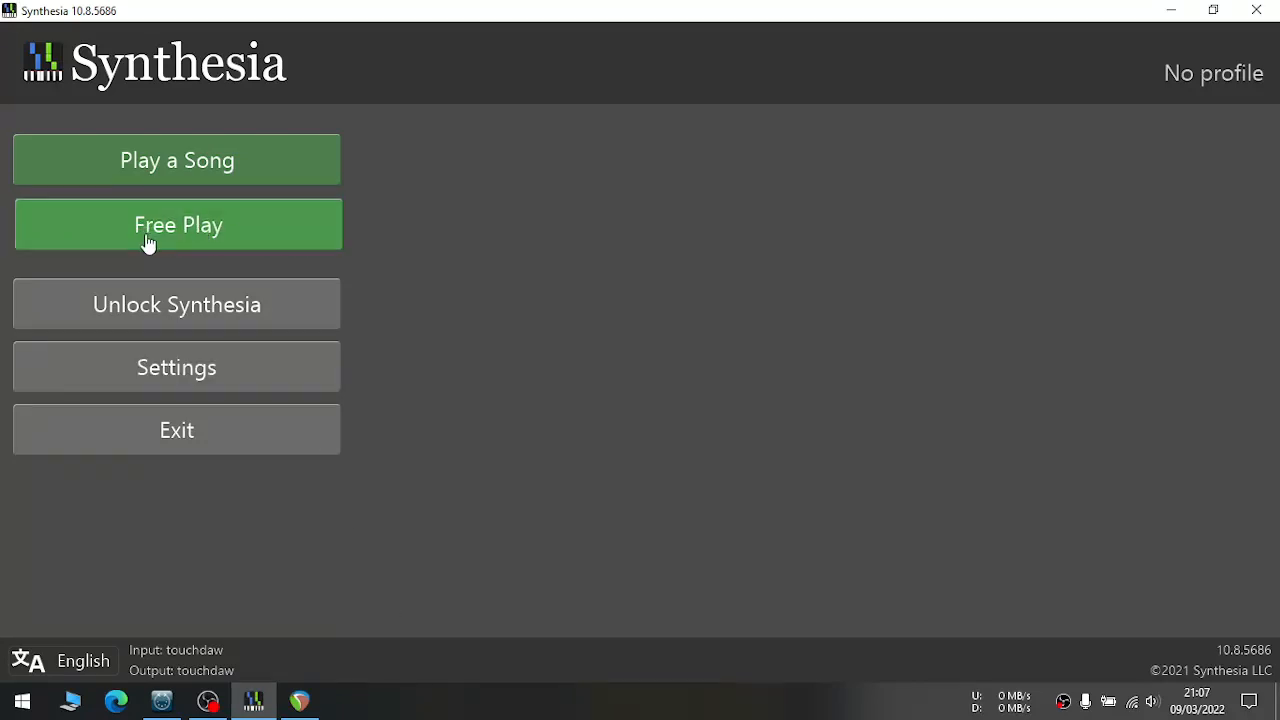
{"action": "left_click", "coordinate": [176, 224]}
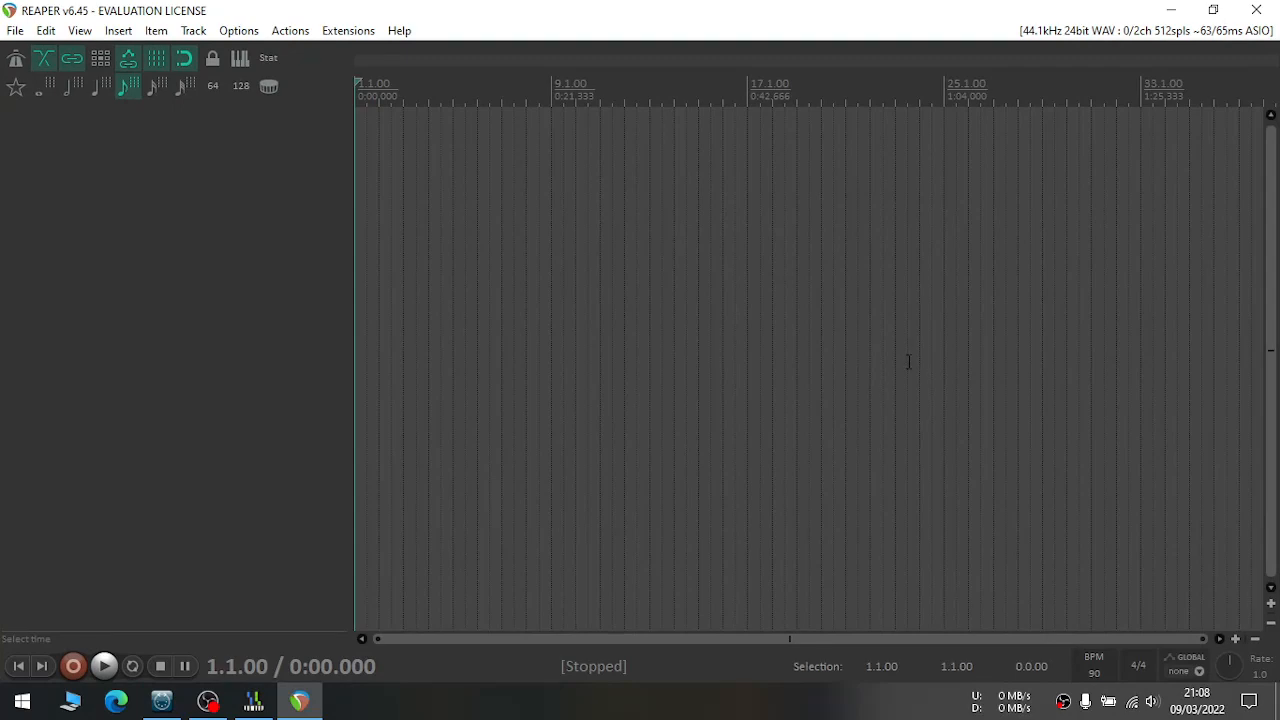
{"action": "mouse_move", "coordinate": [1212, 10]}
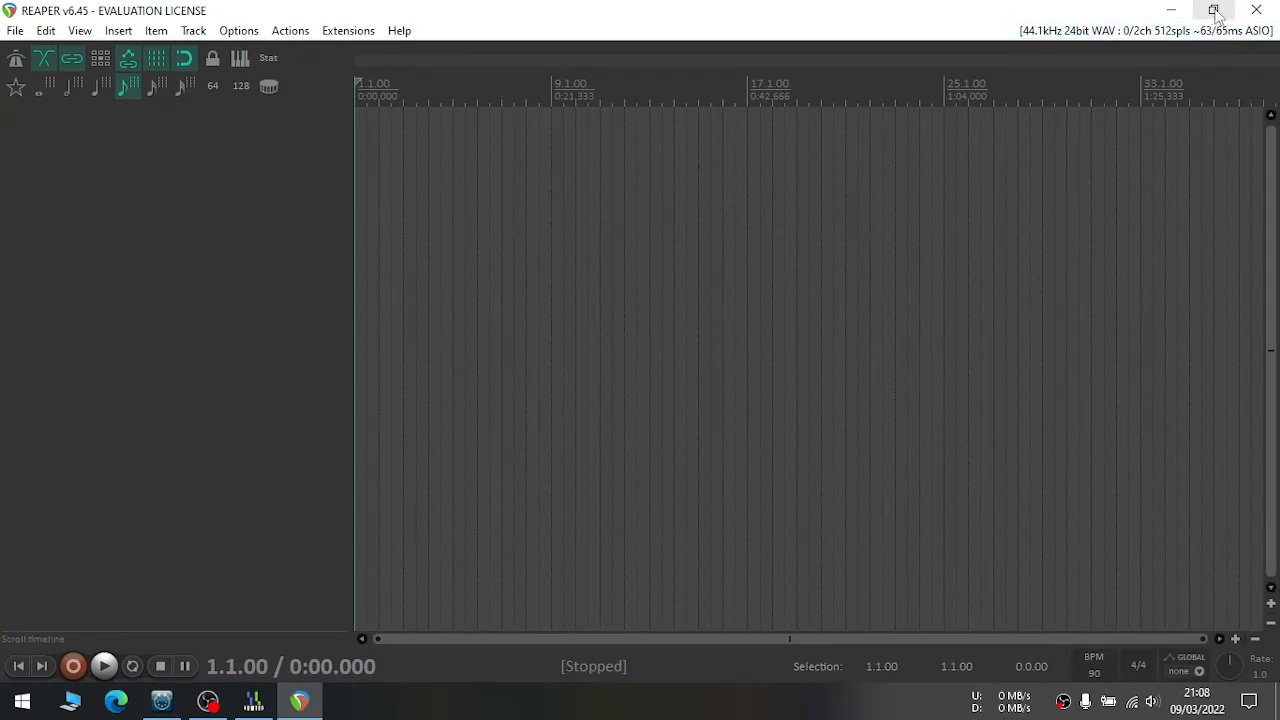
- Restore REAPER down to a smaller window floating over Synthesia's Free Play keyboard
{"action": "left_click", "coordinate": [1216, 10]}
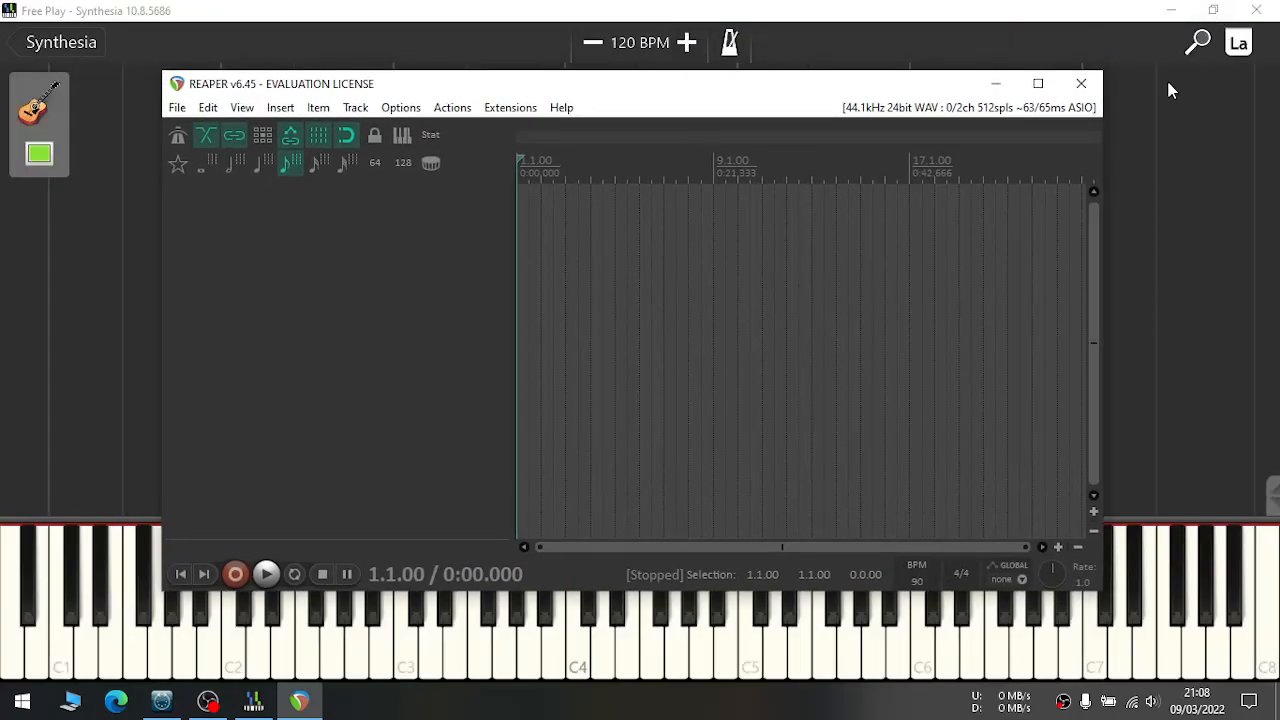